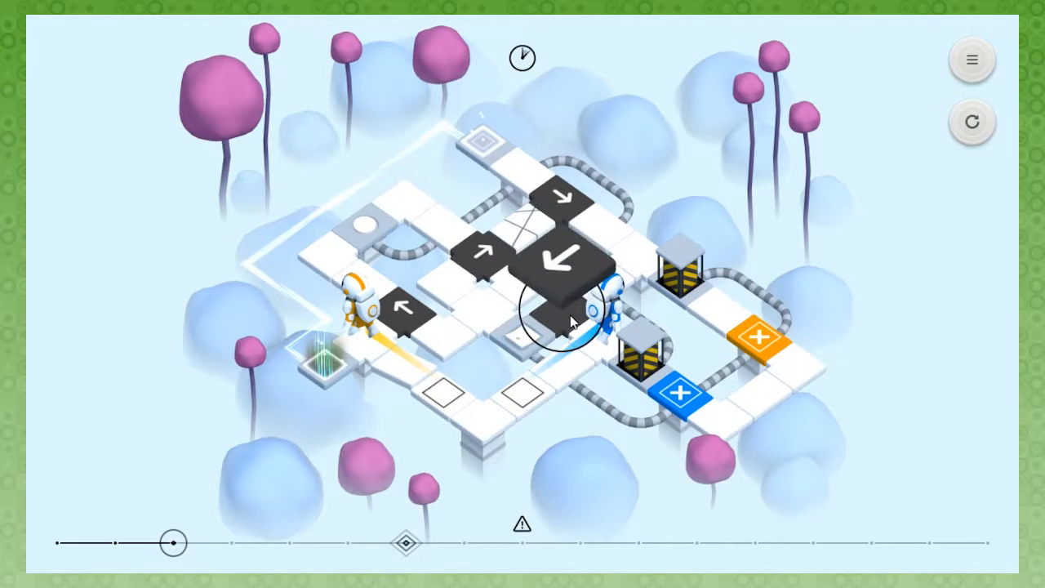
# Set the central arrow tile and play the orange and blue robots' routes until PARADOX DETECTED.
pyautogui.click(522, 58)
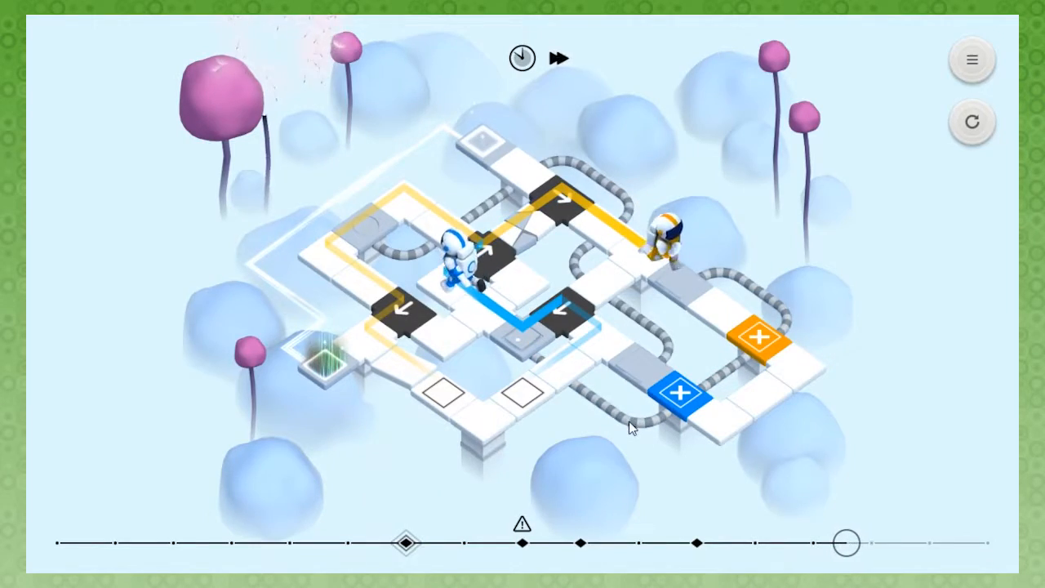
pyautogui.click(559, 58)
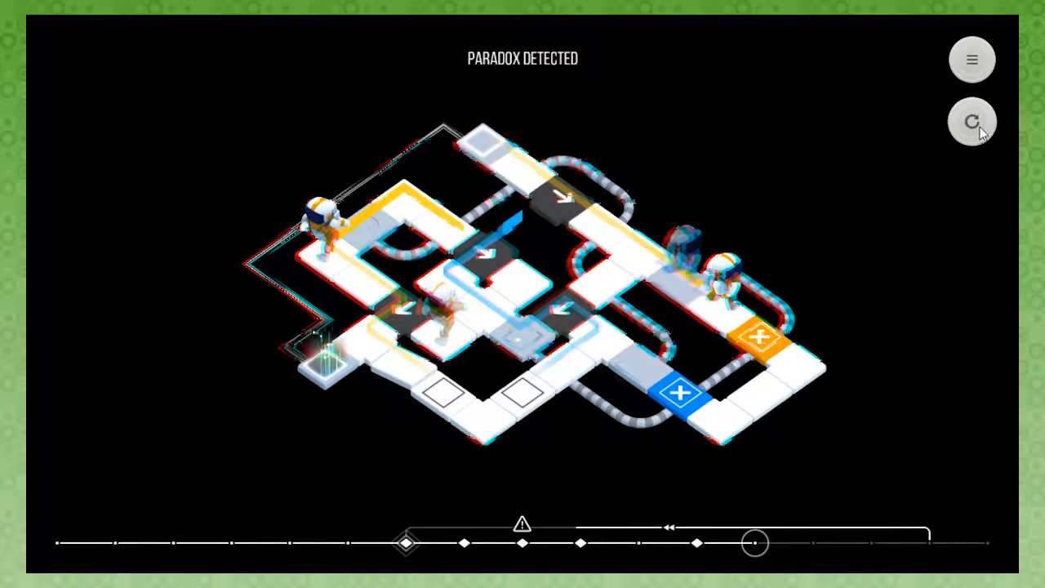
# Rewind out of the paradox to replan the loop.
pyautogui.click(972, 121)
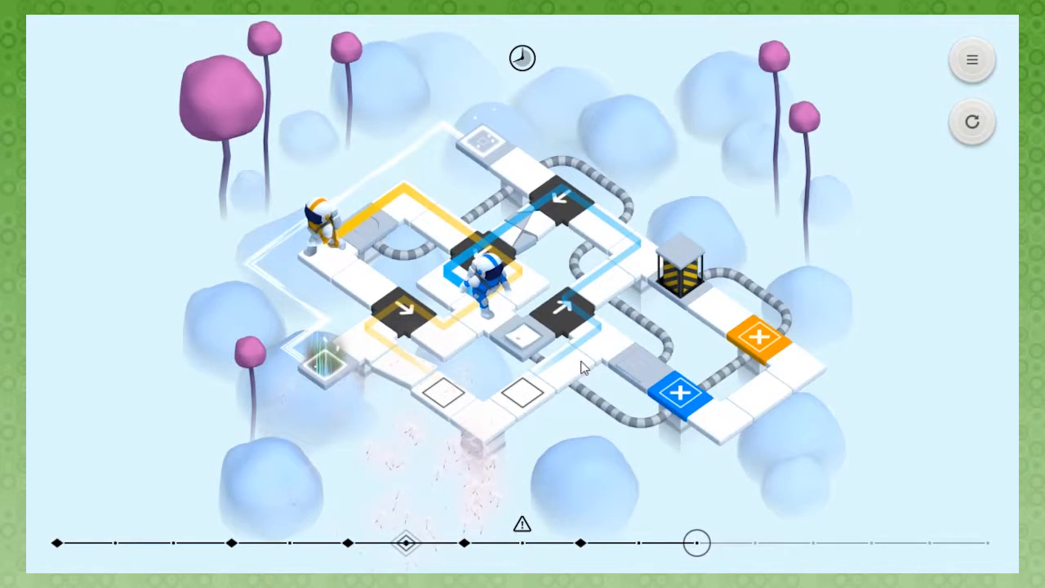
# Scrub the timeline forward to clear the level and load the three-robot level.
pyautogui.moveTo(695, 542); pyautogui.dragTo(751, 543)
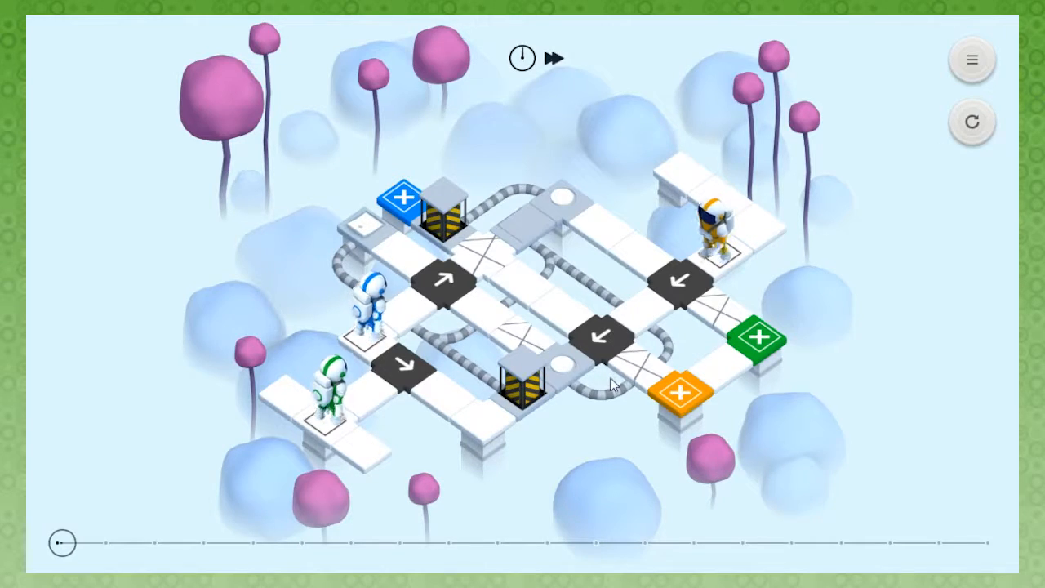
# Rotate the right-hand arrow tile and run the three-robot level's first loop.
pyautogui.click(554, 58)
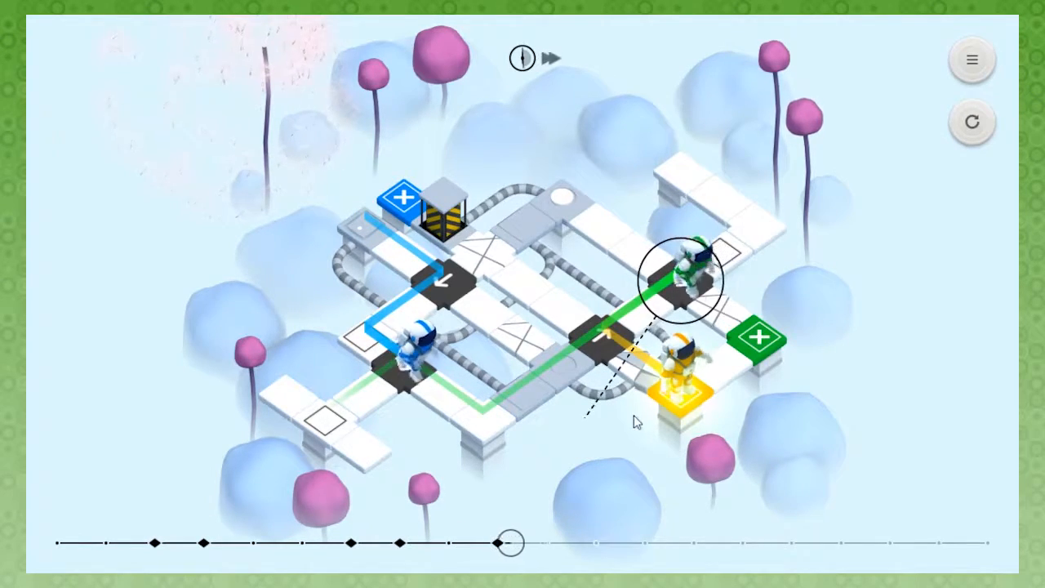
pyautogui.click(554, 58)
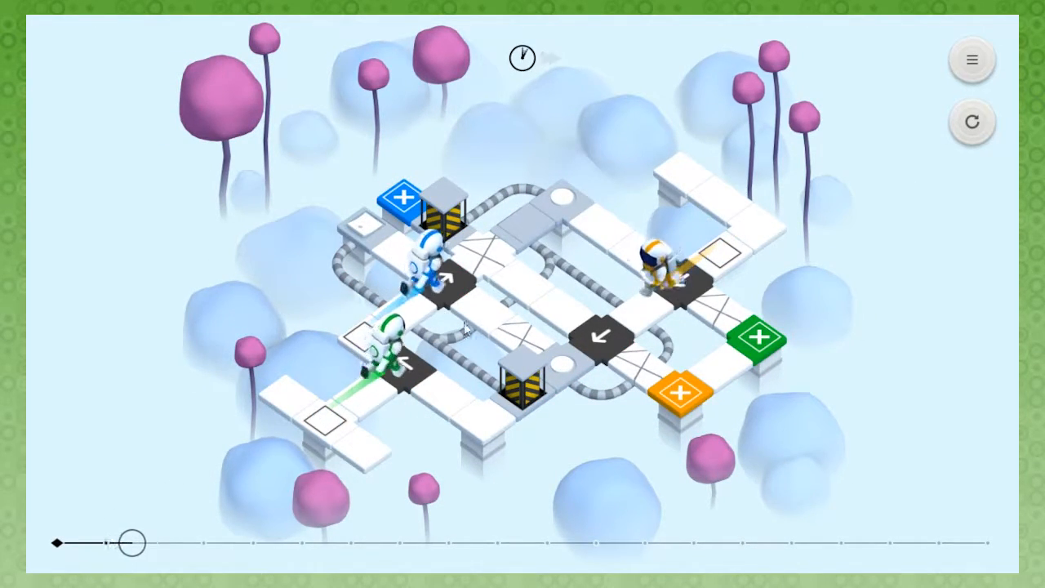
# Scrub the timeline to preview runs, then reset the level to its starting layout.
pyautogui.moveTo(130, 542); pyautogui.dragTo(155, 542)
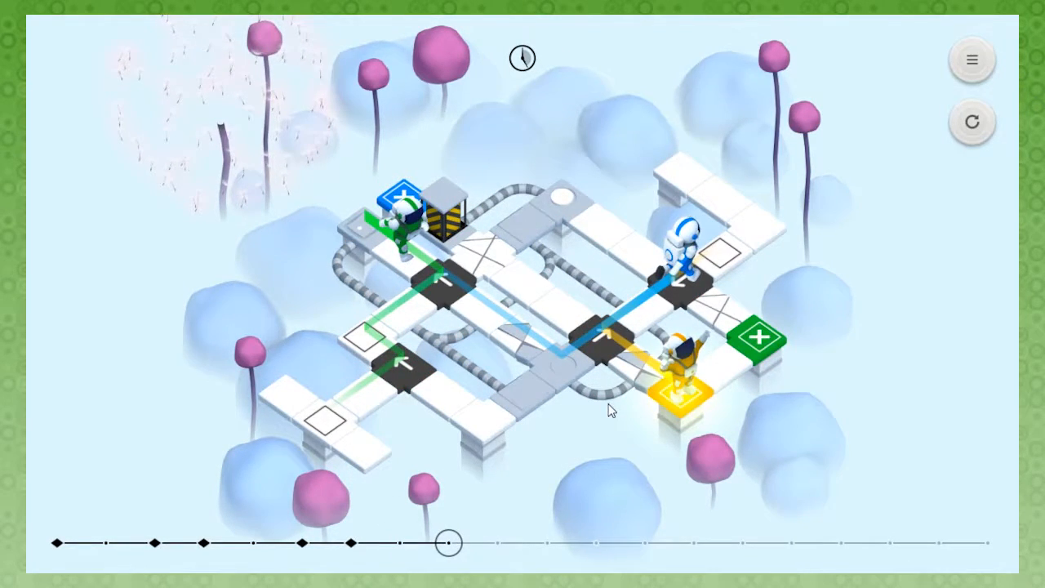
pyautogui.moveTo(447, 284)
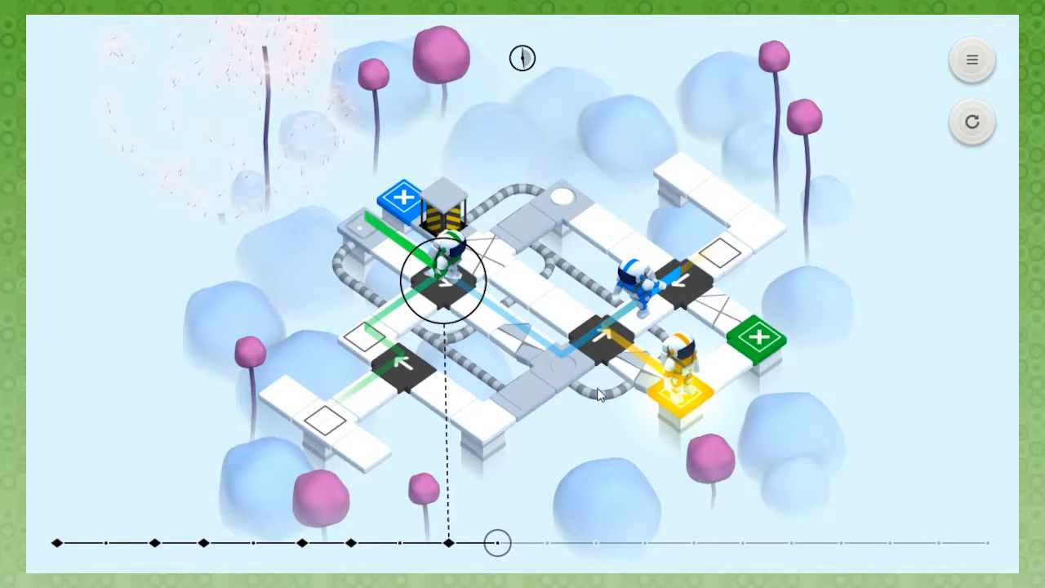
pyautogui.moveTo(497, 542); pyautogui.dragTo(546, 542)
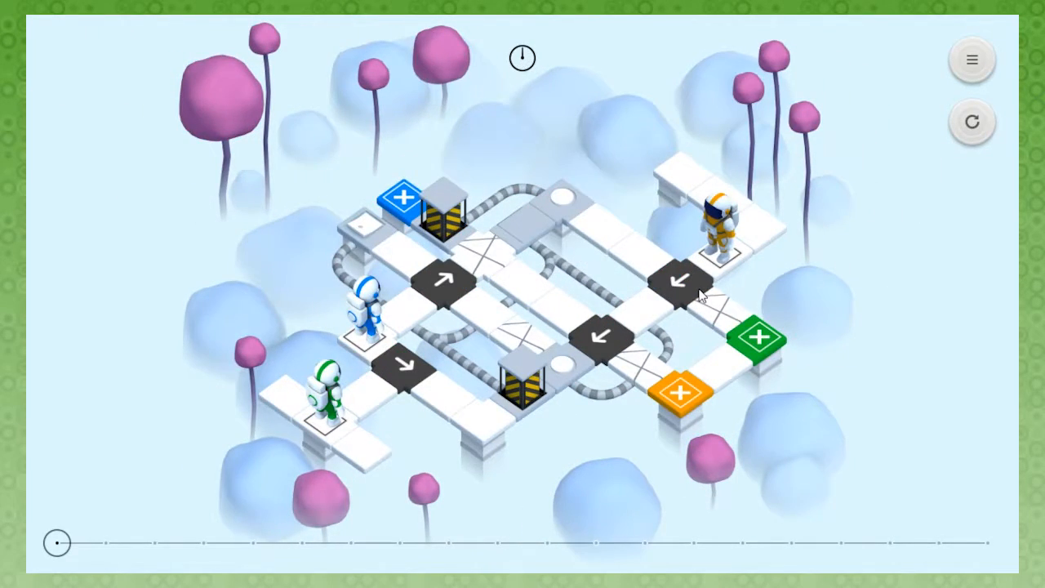
# Rotate the arrow tile beside the orange robot at the loop's starting moment.
pyautogui.click(682, 282)
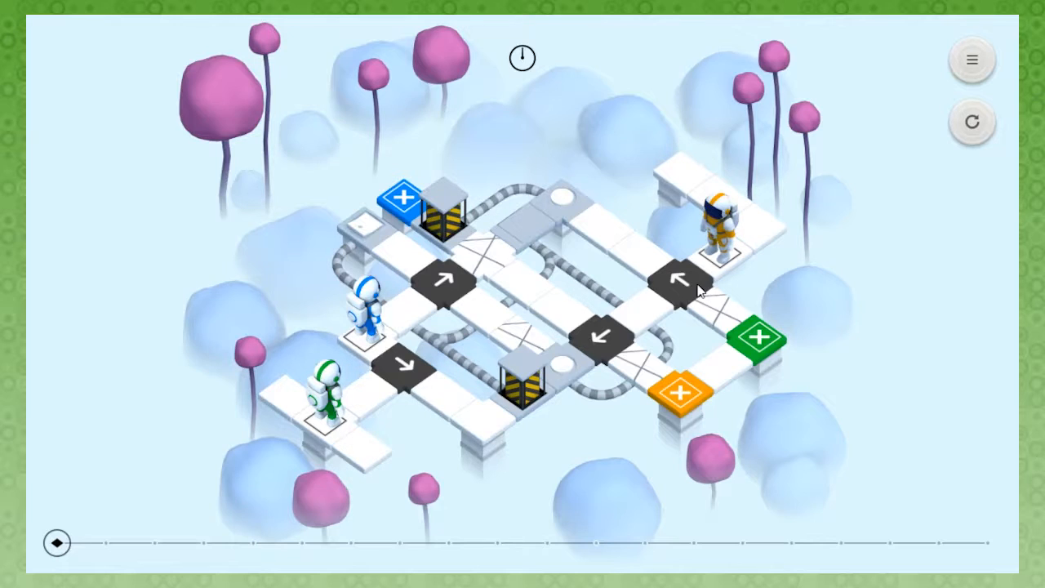
pyautogui.moveTo(682, 258)
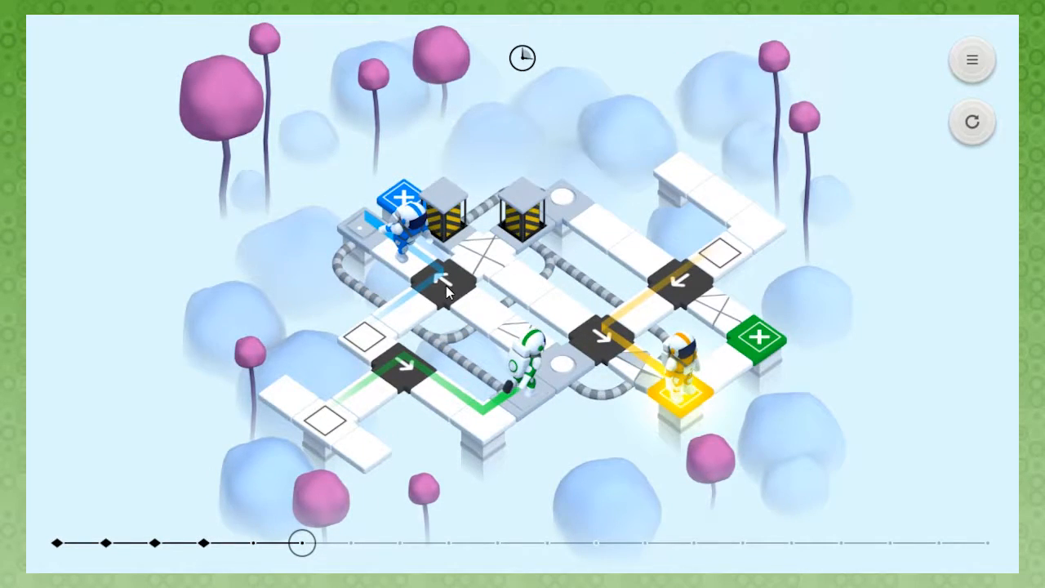
# Scrub the timeline and aim the upper-left arrow tile down-right for a fresh run.
pyautogui.moveTo(302, 543); pyautogui.dragTo(347, 542)
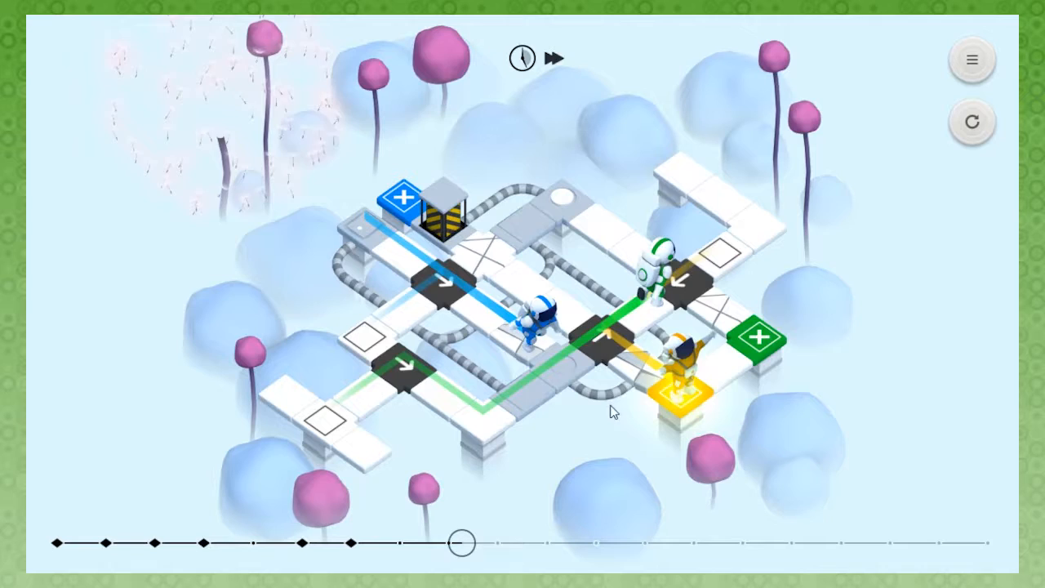
pyautogui.moveTo(461, 542); pyautogui.dragTo(545, 542)
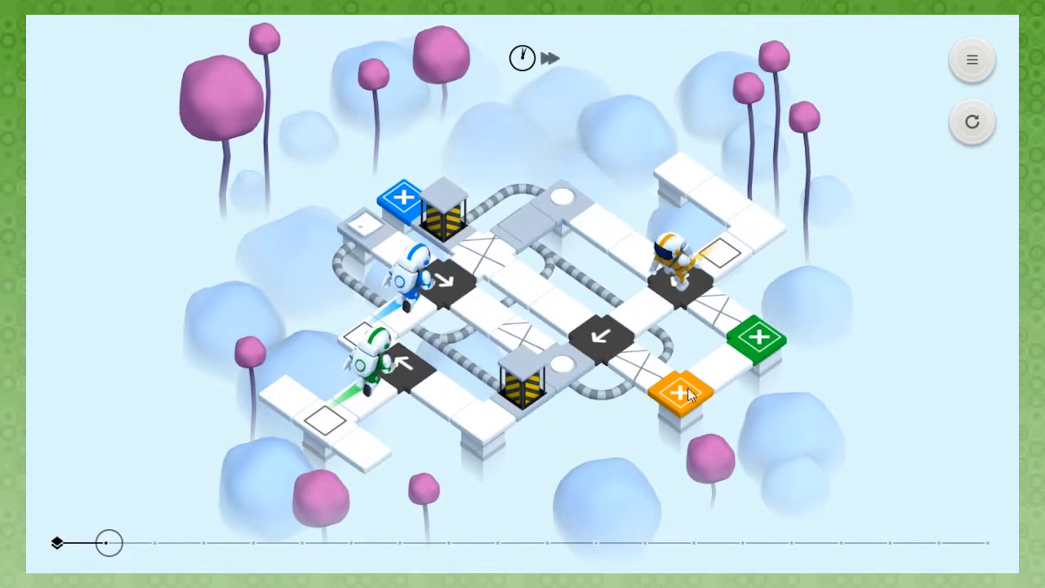
# Flip the arrow tiles on the yellow and green robots' routes and replay the loop.
pyautogui.click(552, 58)
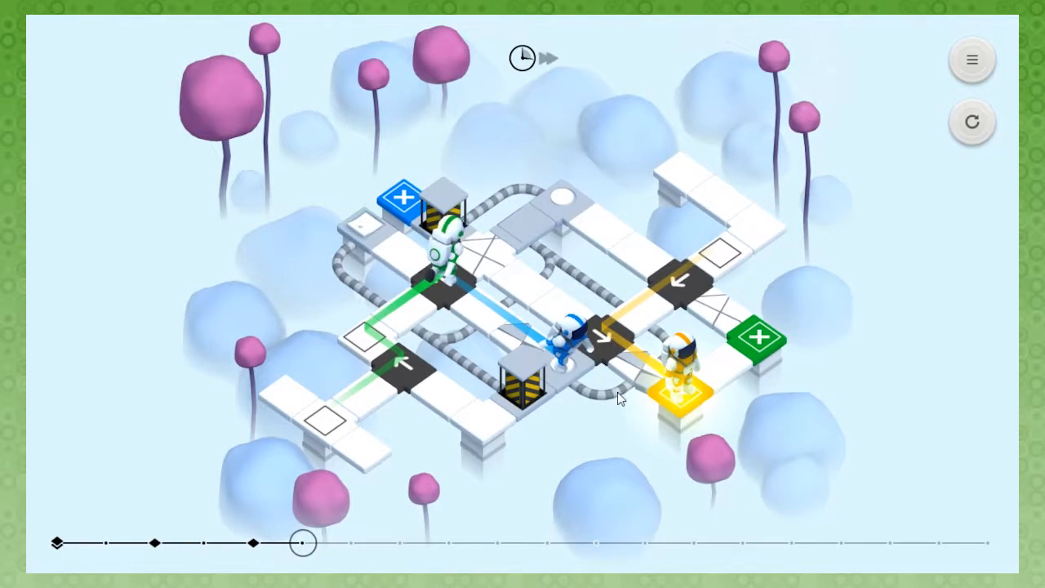
pyautogui.click(554, 58)
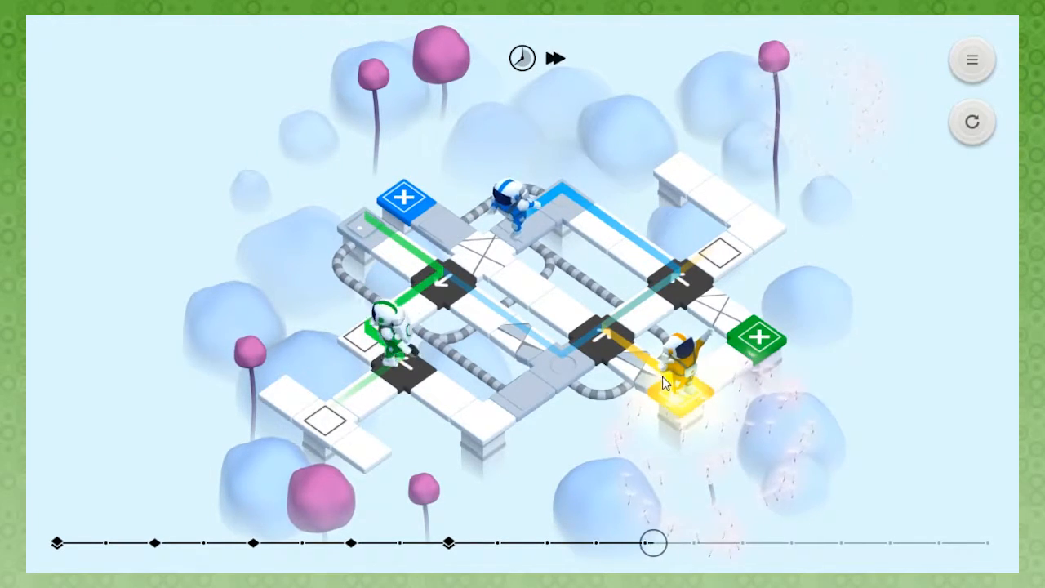
pyautogui.click(555, 58)
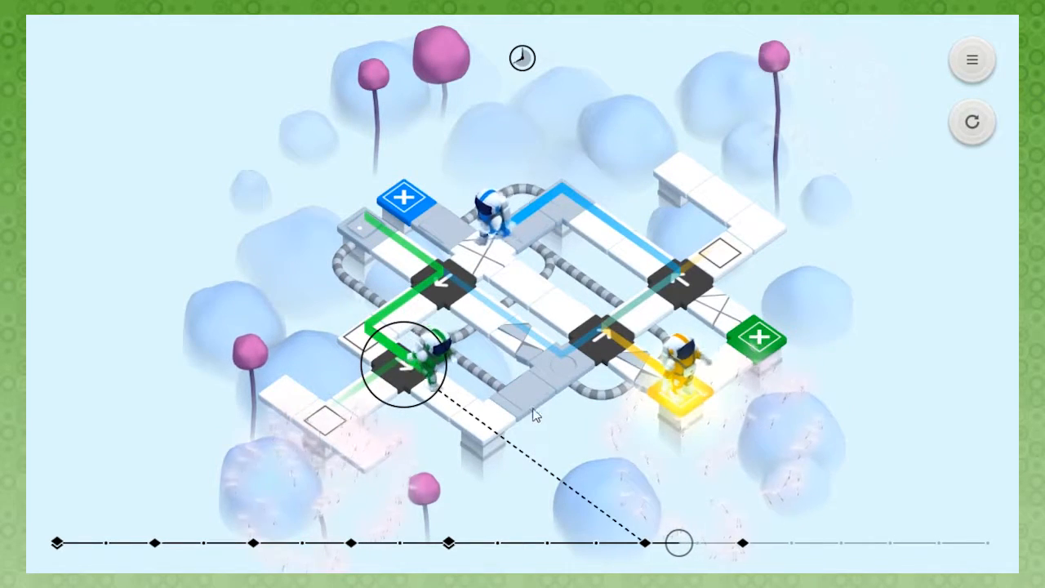
pyautogui.moveTo(670, 542); pyautogui.dragTo(788, 542)
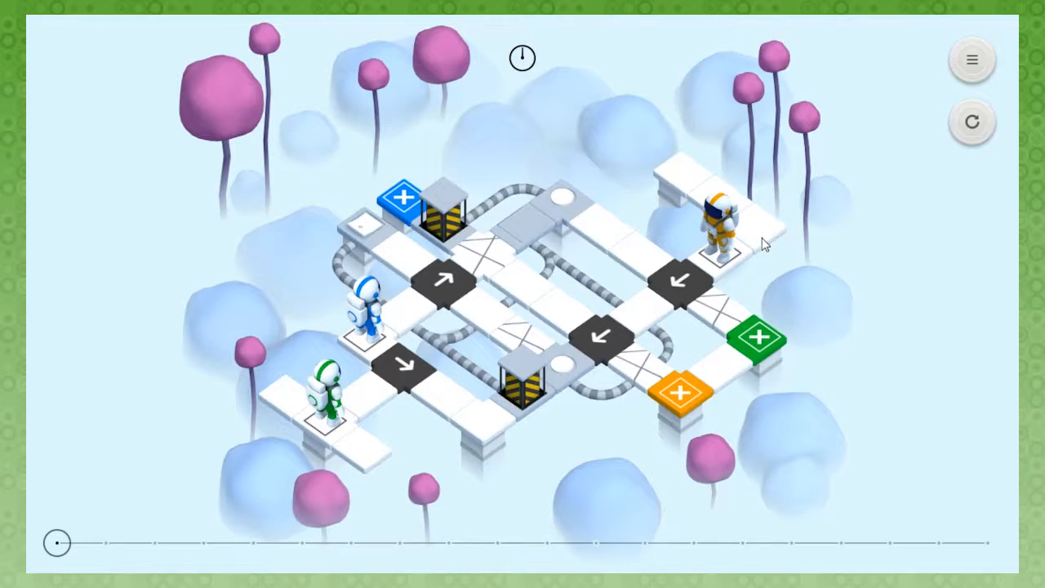
pyautogui.moveTo(561, 257)
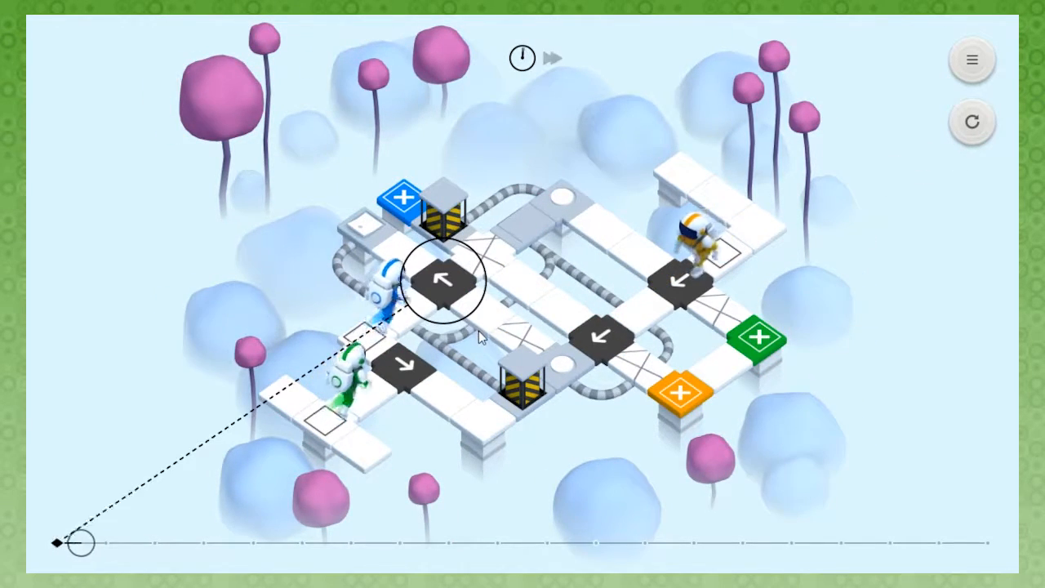
pyautogui.click(557, 58)
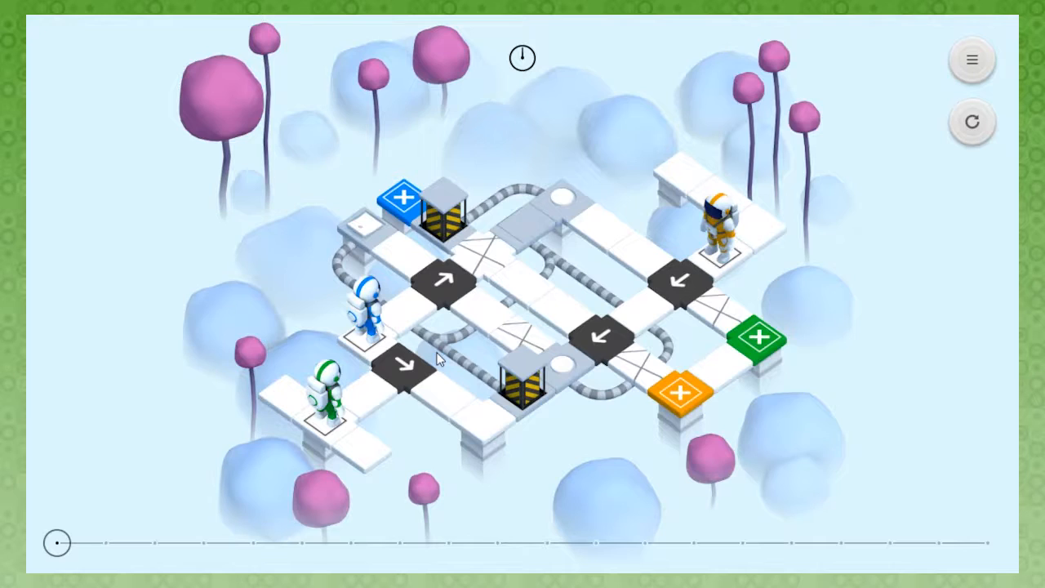
# Time the upper, middle and right arrow tiles so blue, yellow and green robots reach their pads.
pyautogui.click(521, 58)
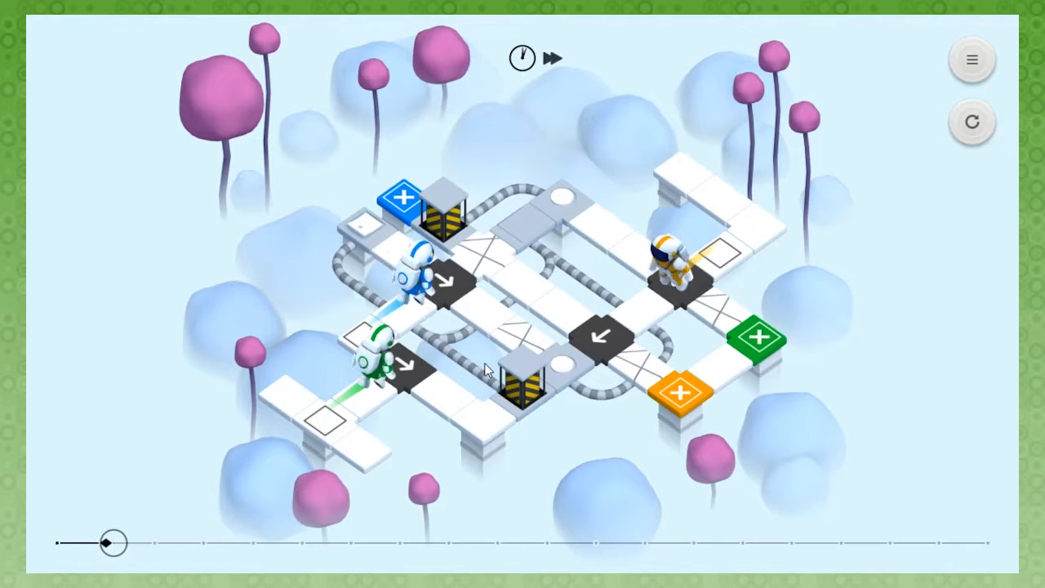
pyautogui.click(554, 59)
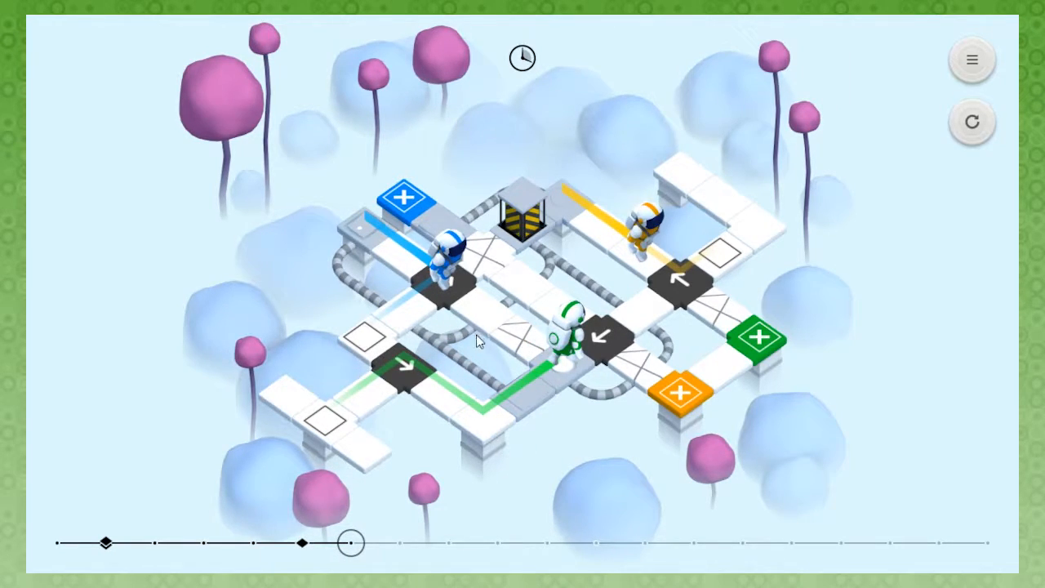
pyautogui.click(522, 58)
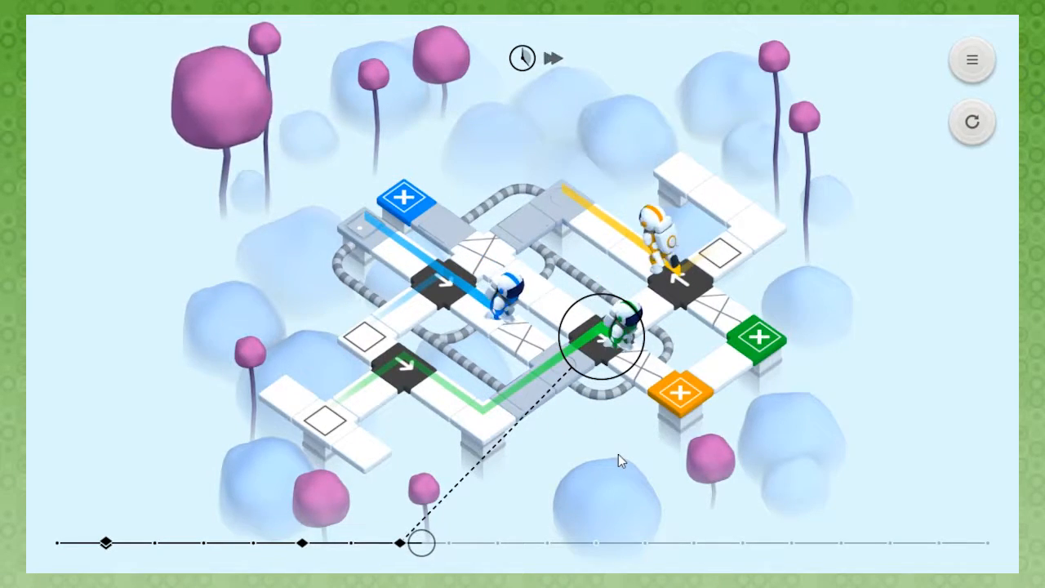
pyautogui.click(555, 58)
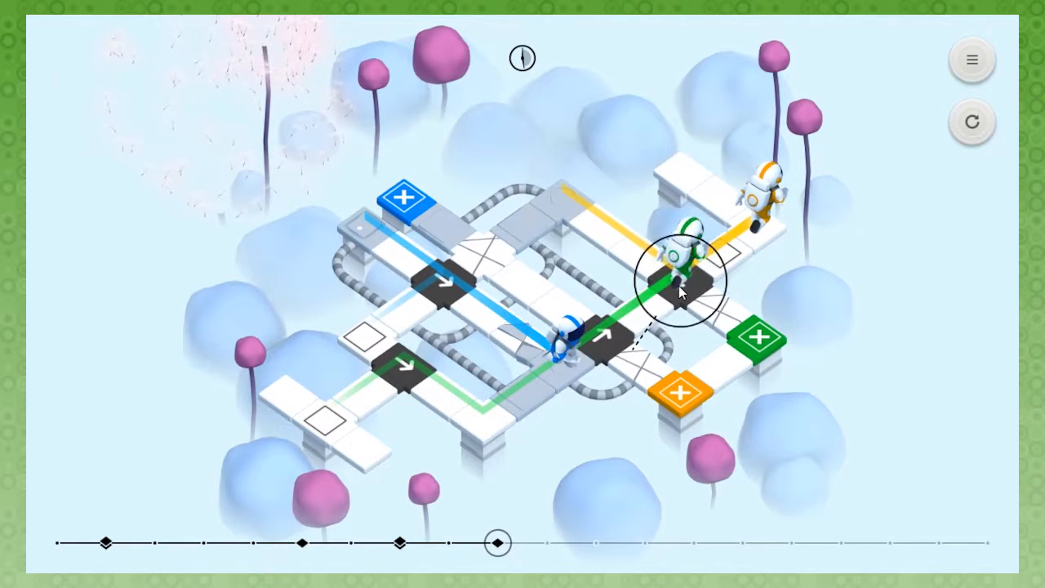
pyautogui.click(682, 290)
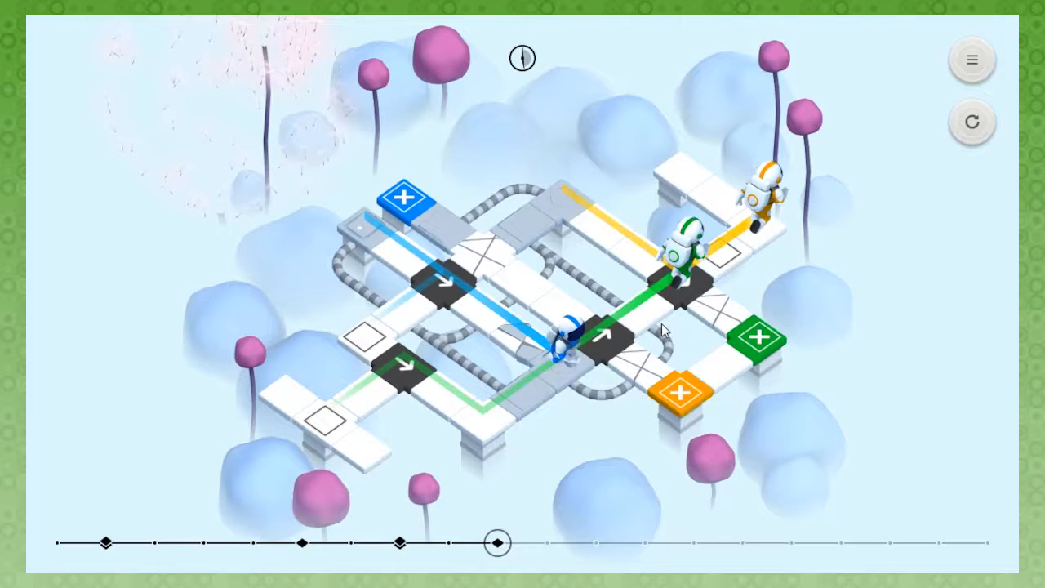
pyautogui.moveTo(639, 268)
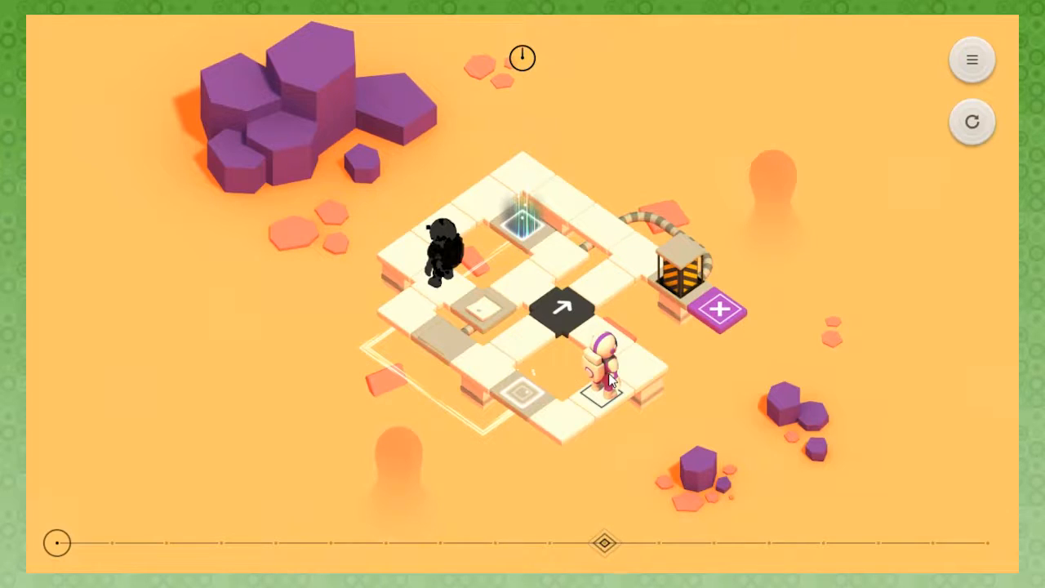
pyautogui.moveTo(639, 314)
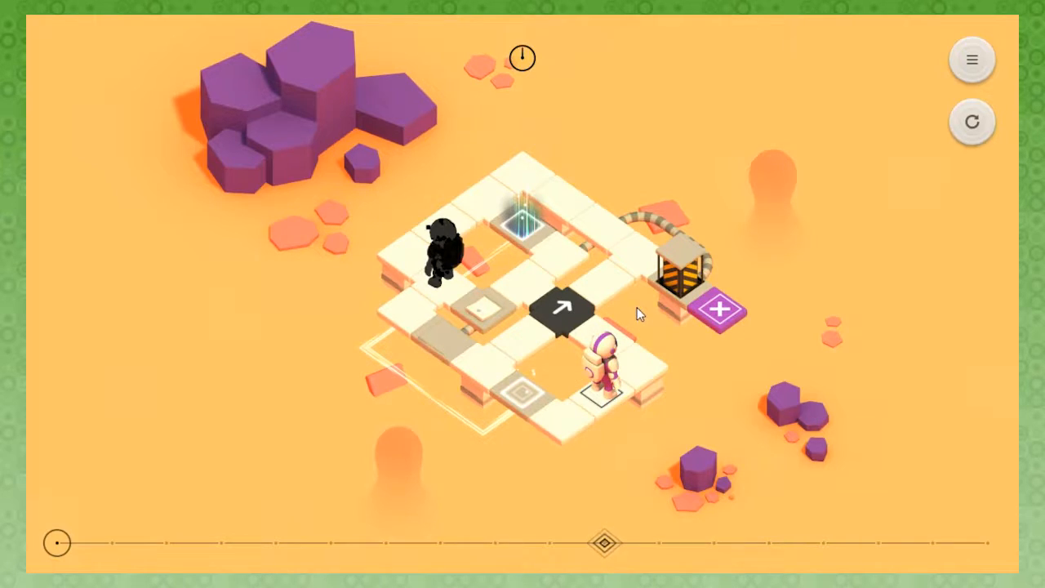
pyautogui.moveTo(698, 370)
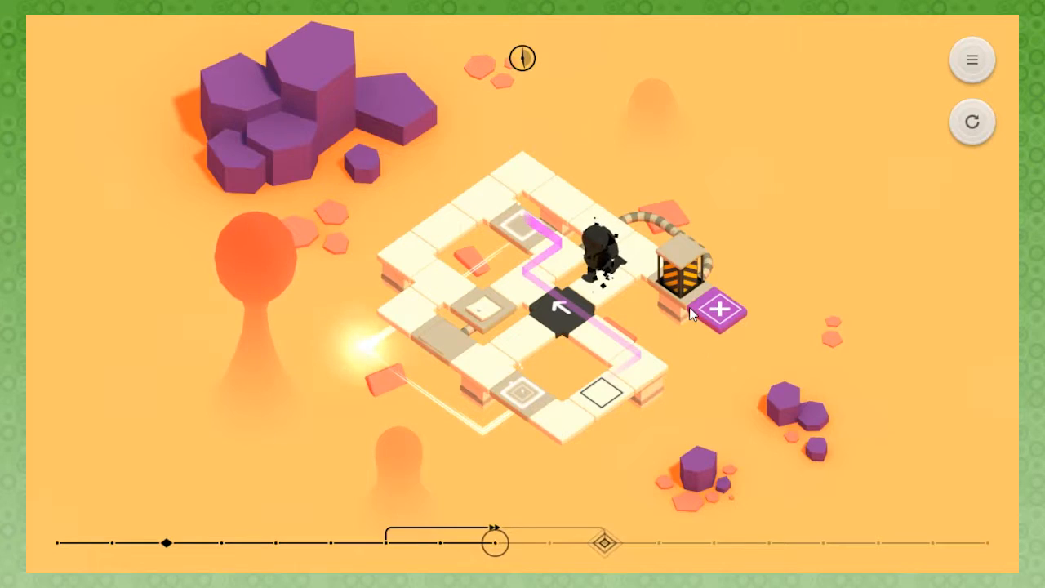
# Aim the desert level's arrow tile so the pink robot heads up-left toward the purple pad.
pyautogui.click(722, 313)
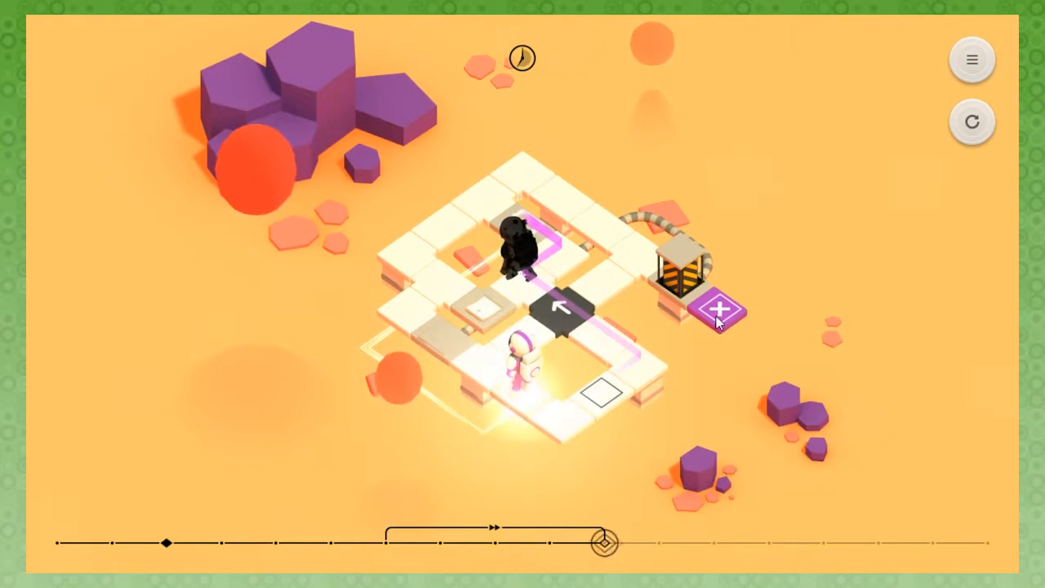